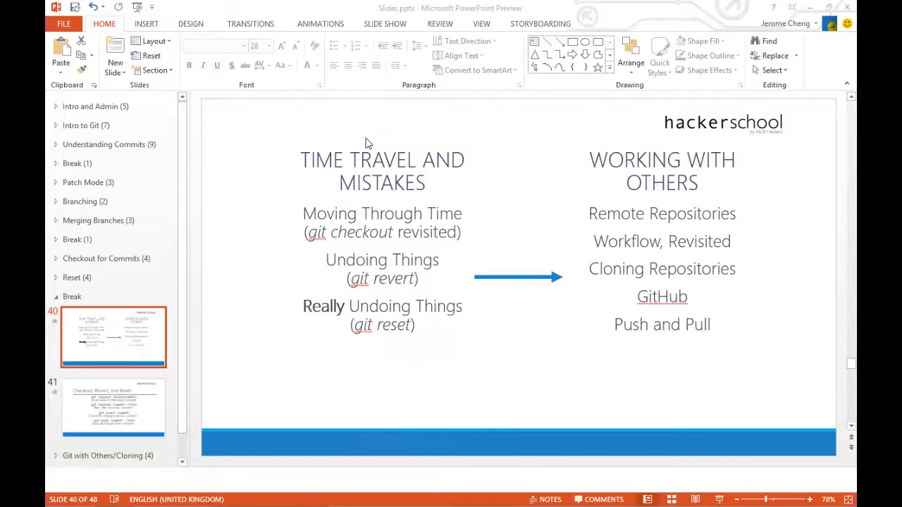
# Step: Bring the Git Bash terminal forward from the taskbar, leaving the PowerPoint slide
pyautogui.click(271, 493)
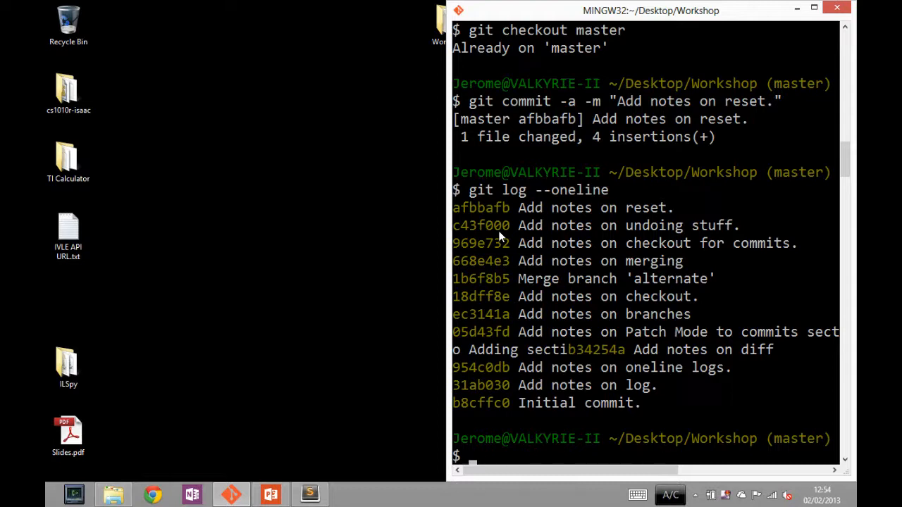
# Step: Move up to the Desktop with cd .., confirm with pwd, then bring up Chrome
pyautogui.write('cd')
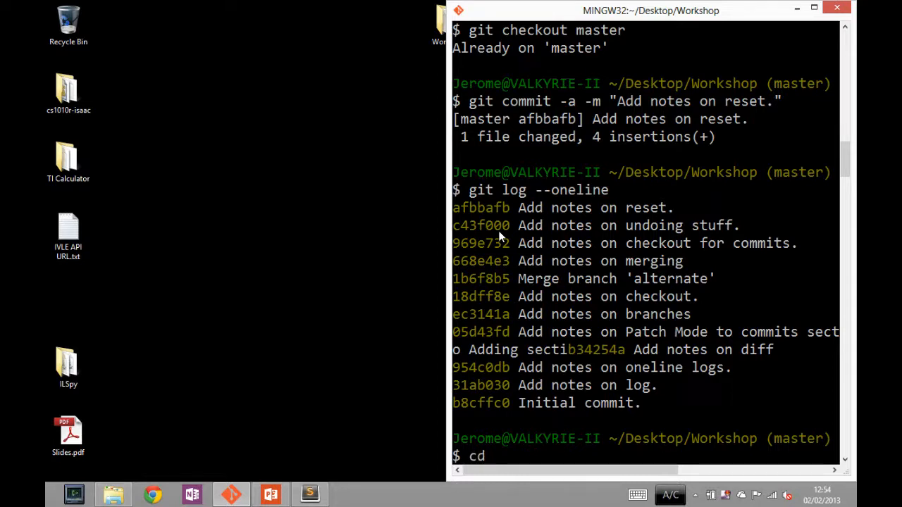
pyautogui.write('..')
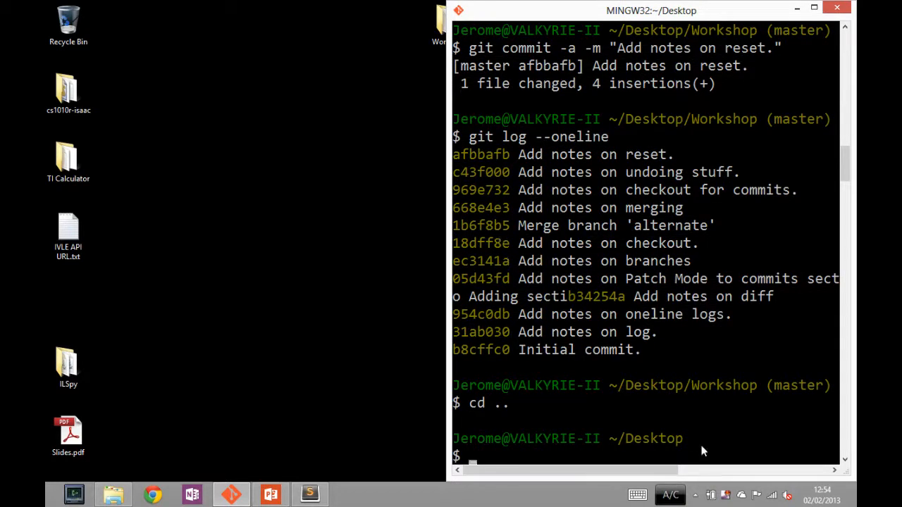
pyautogui.write('pwd')
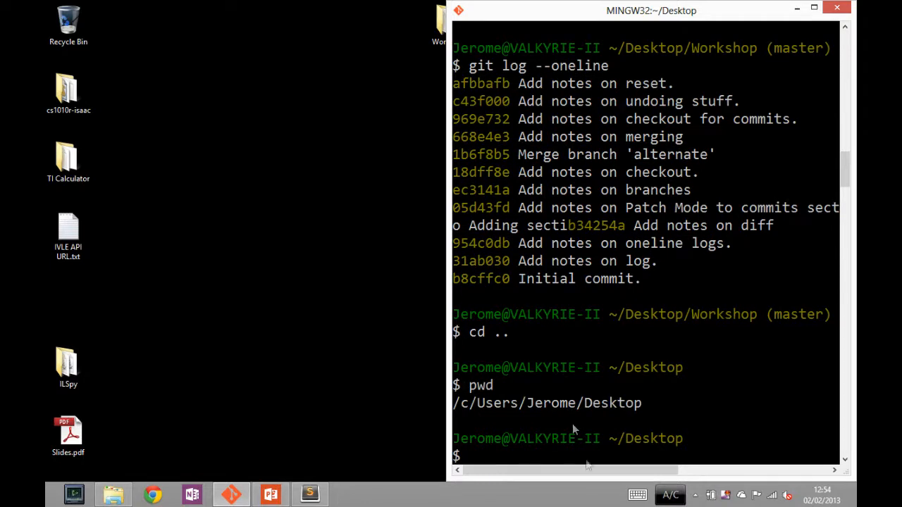
pyautogui.moveTo(641, 459)
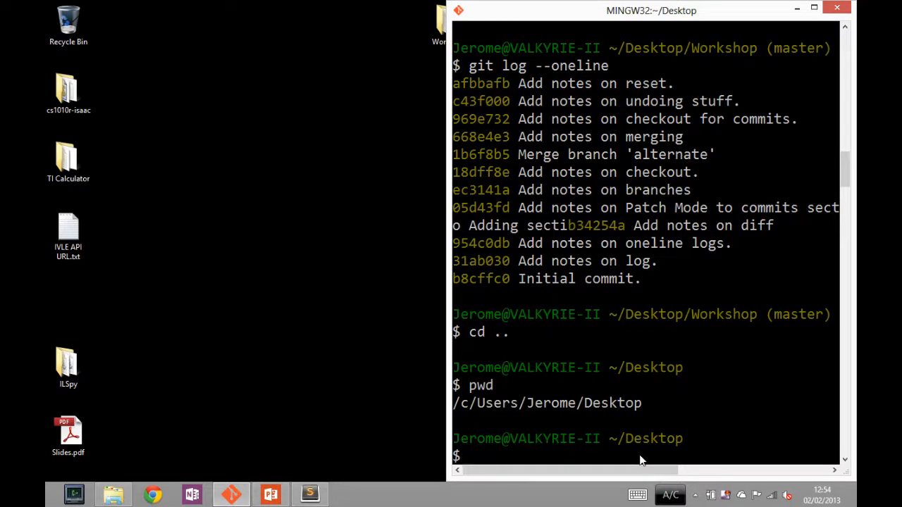
pyautogui.moveTo(150, 459)
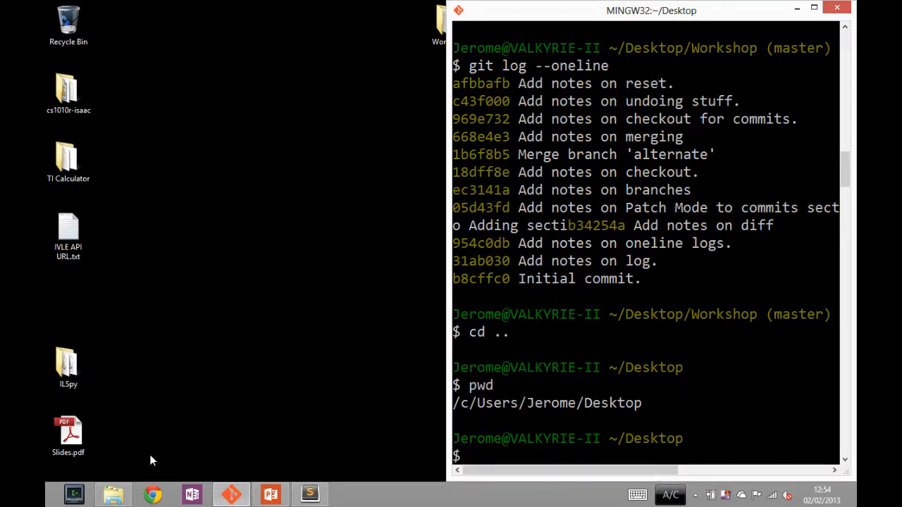
pyautogui.click(152, 493)
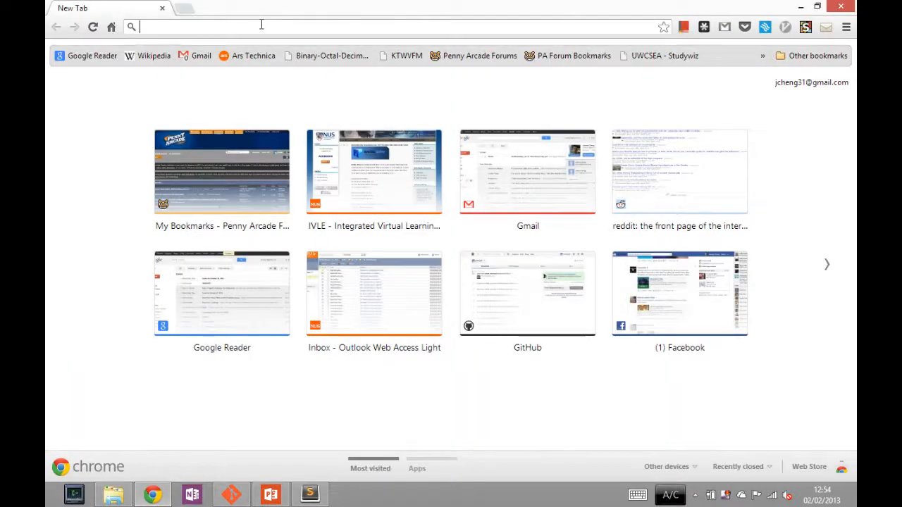
# Step: Load github.com/…/git-workshop in Chrome and note its URL in Sublime Text
pyautogui.write('github.com/jcheng31')
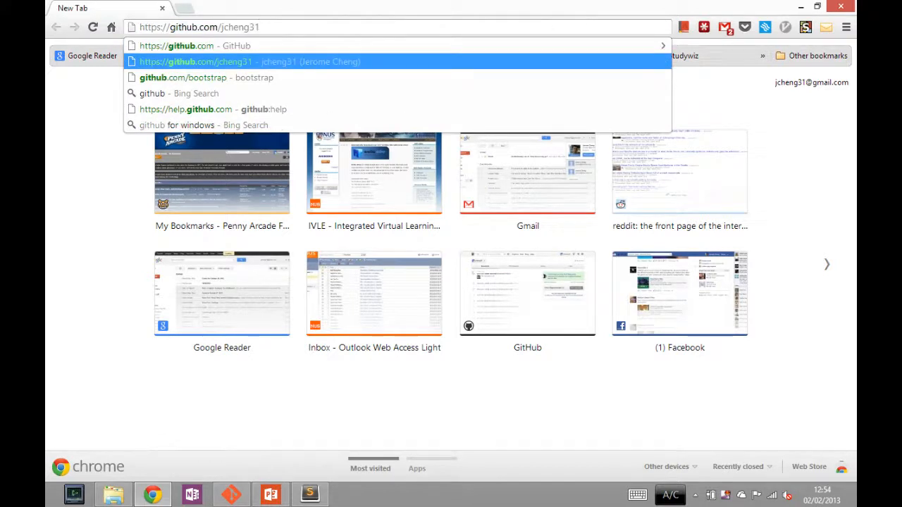
pyautogui.write('/git-workshop')
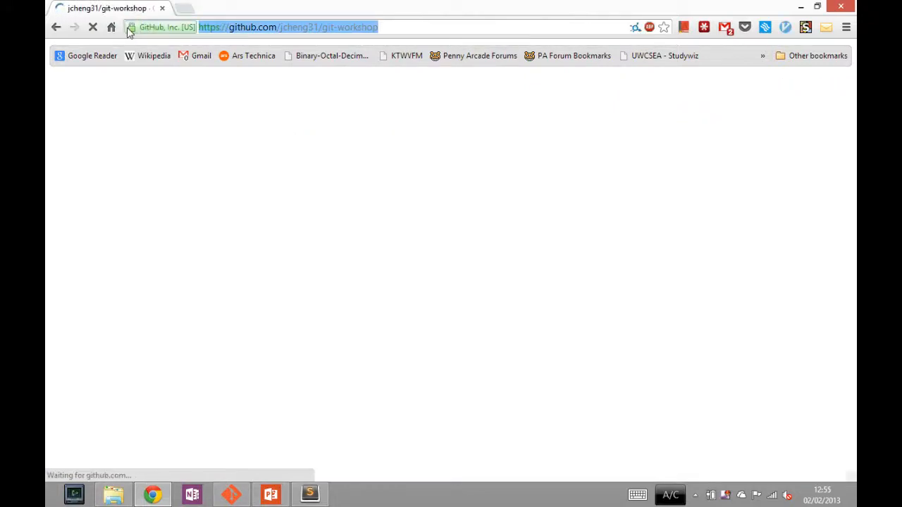
pyautogui.click(308, 493)
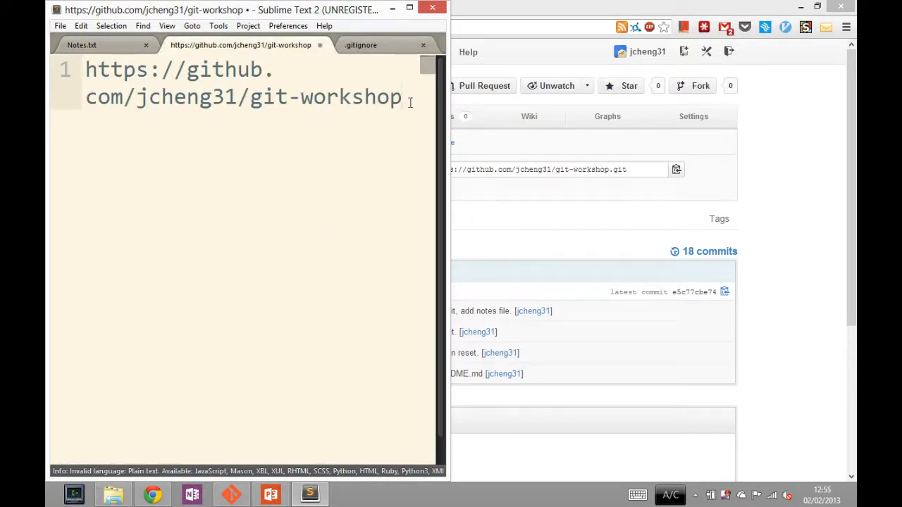
pyautogui.press('ctrl+a')
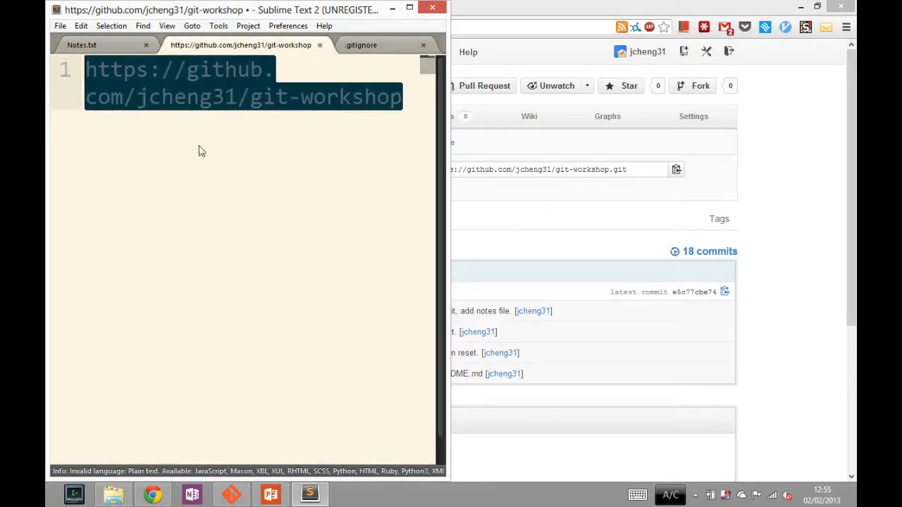
pyautogui.click(403, 96)
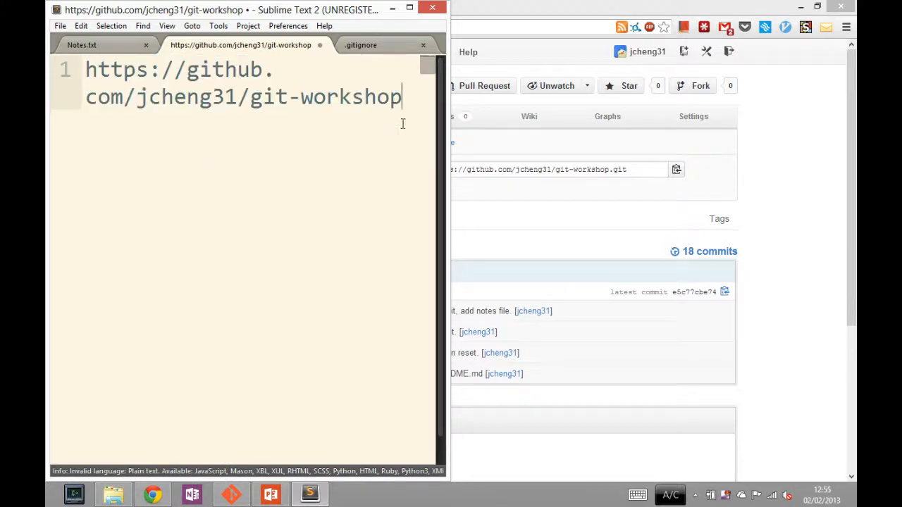
pyautogui.press('ctrl+a')
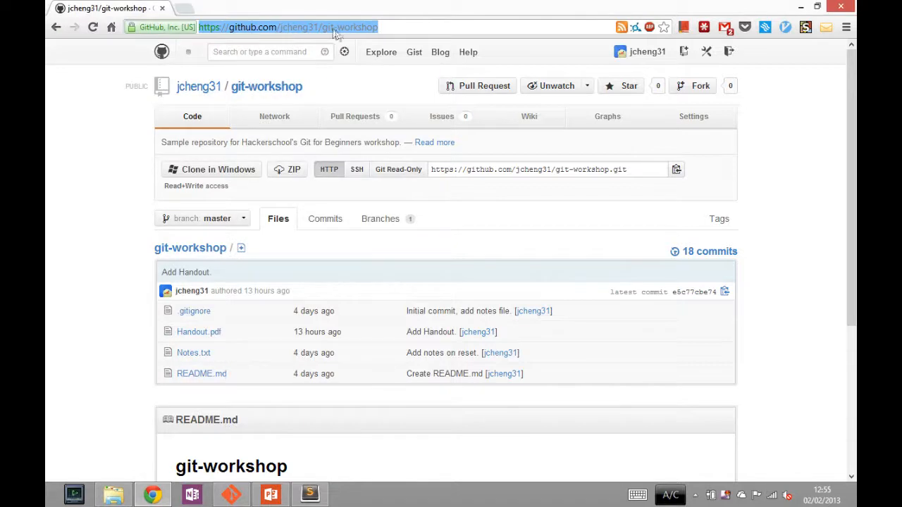
pyautogui.moveTo(203, 325)
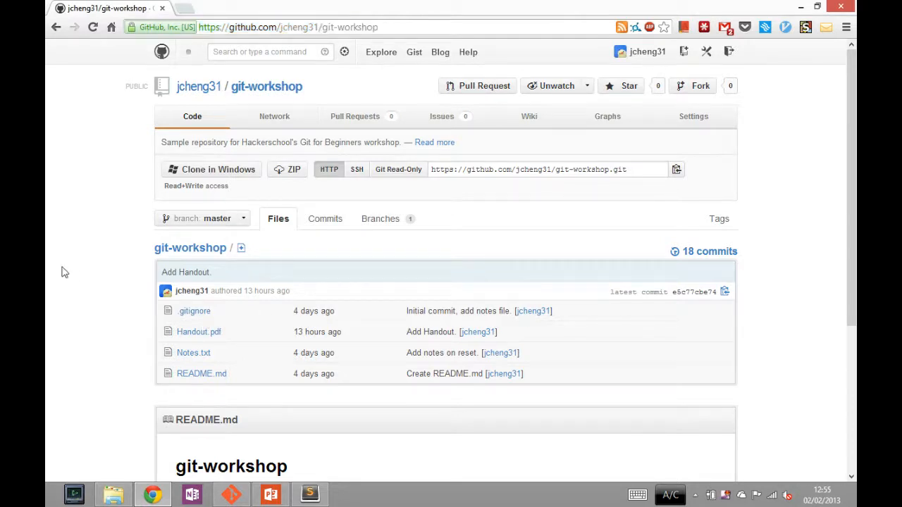
pyautogui.scroll(3)
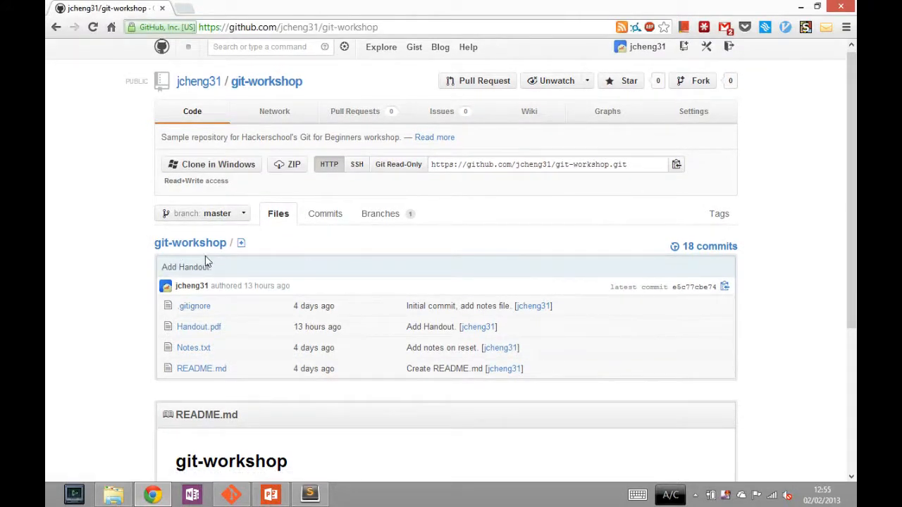
pyautogui.moveTo(162, 335)
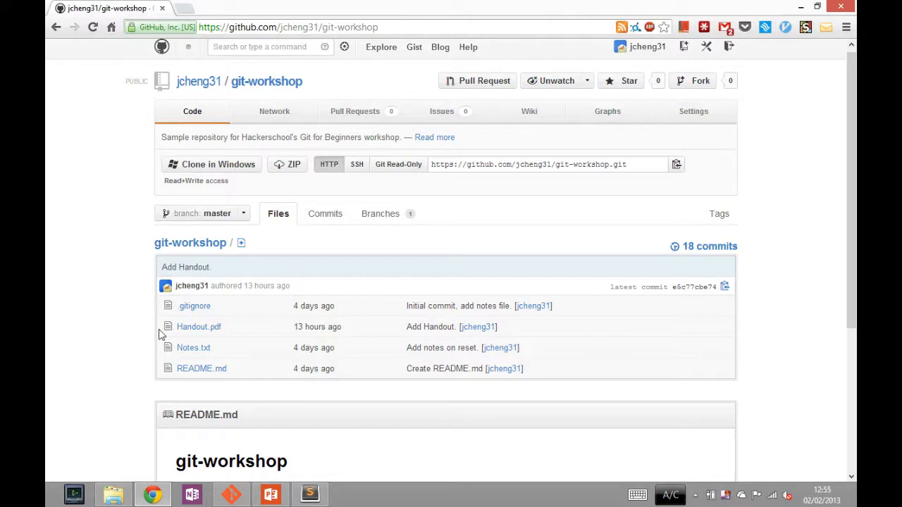
pyautogui.moveTo(195, 346)
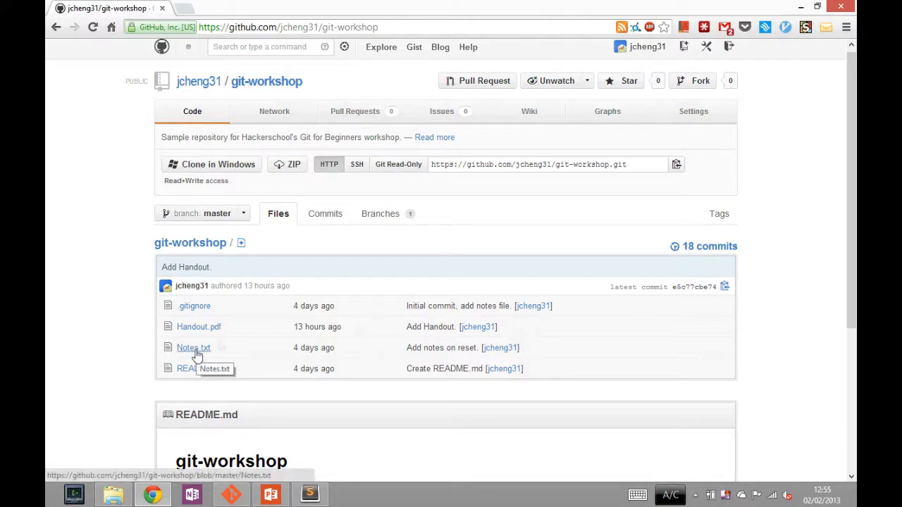
pyautogui.moveTo(198, 327)
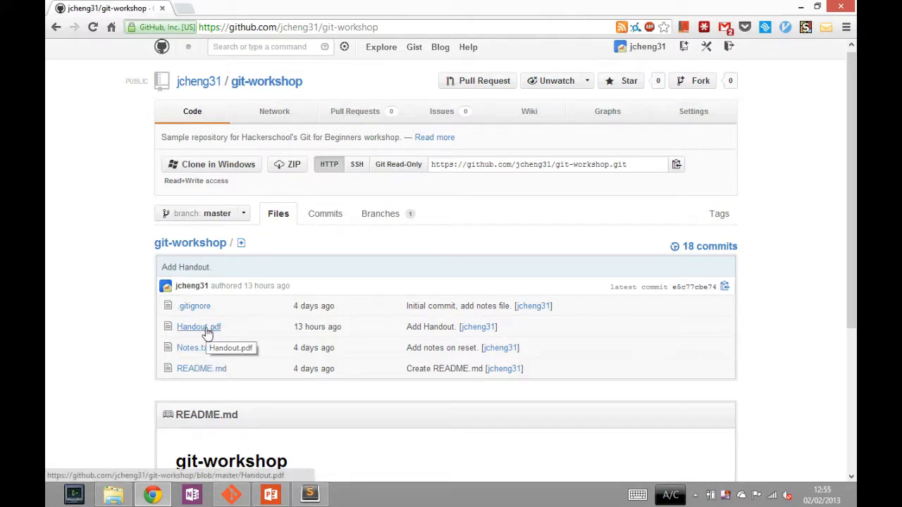
pyautogui.moveTo(195, 346)
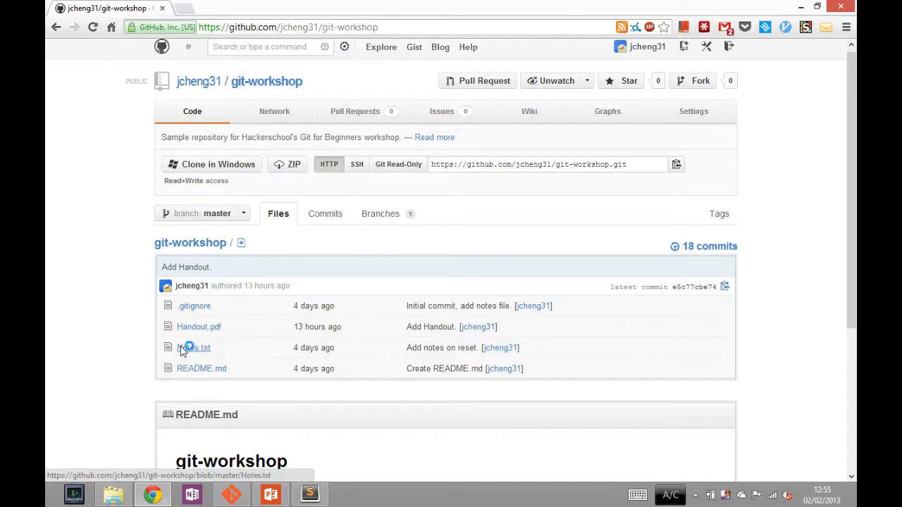
pyautogui.click(198, 347)
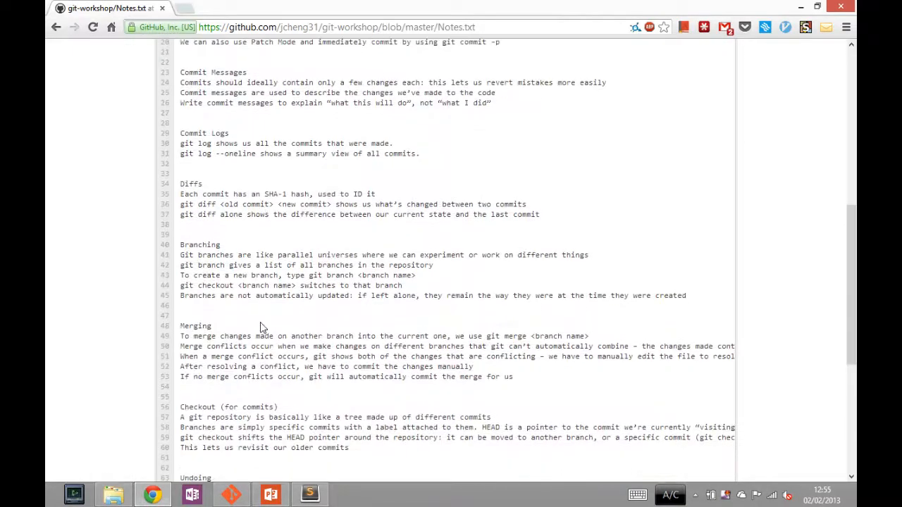
pyautogui.scroll(3)
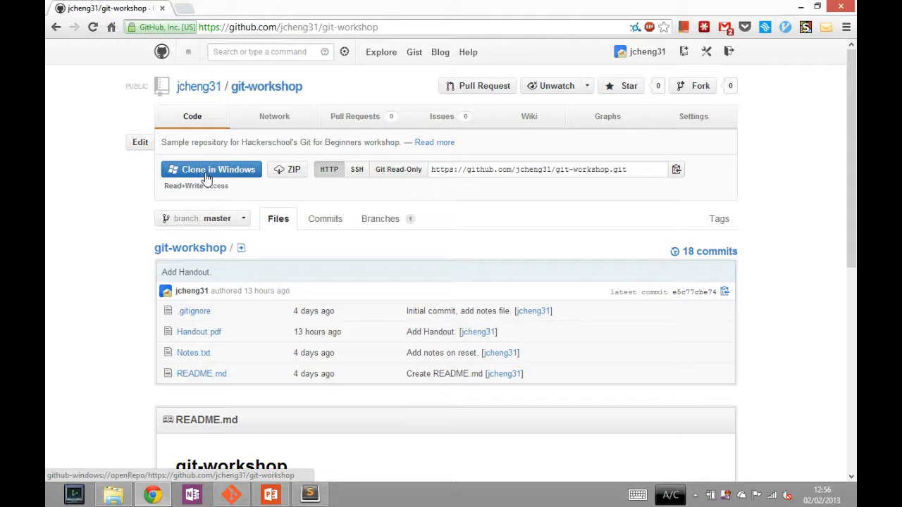
pyautogui.moveTo(341, 6)
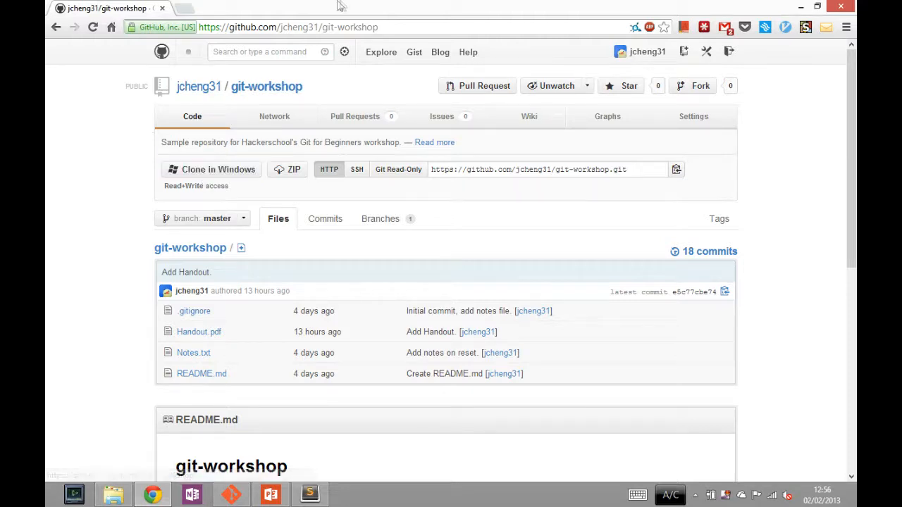
pyautogui.moveTo(242, 21)
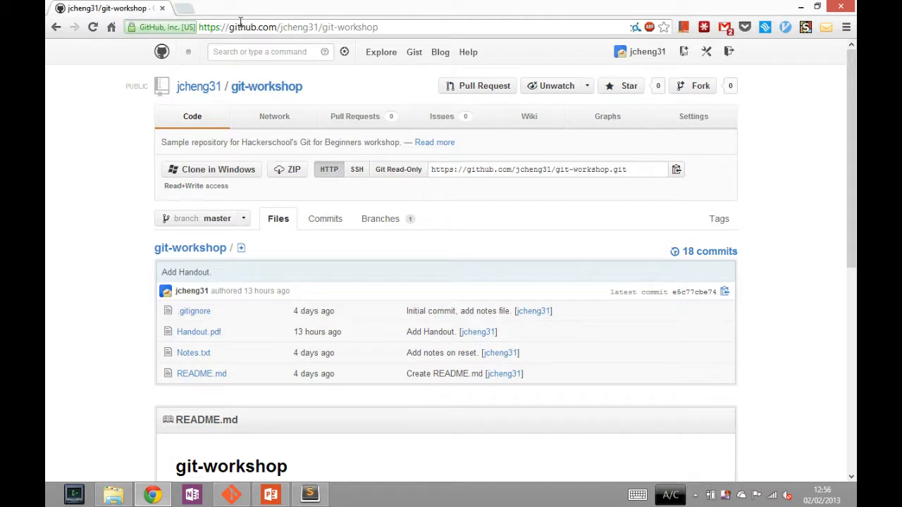
pyautogui.moveTo(532, 169)
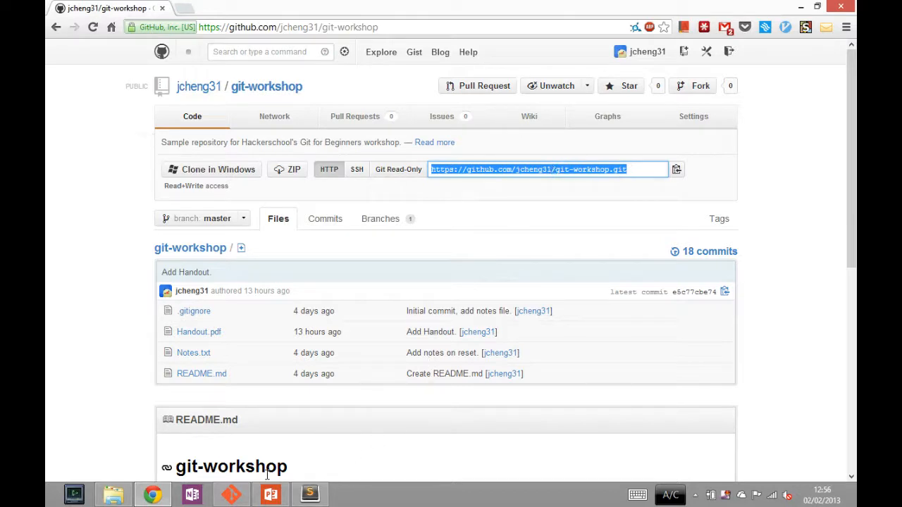
pyautogui.moveTo(676, 169)
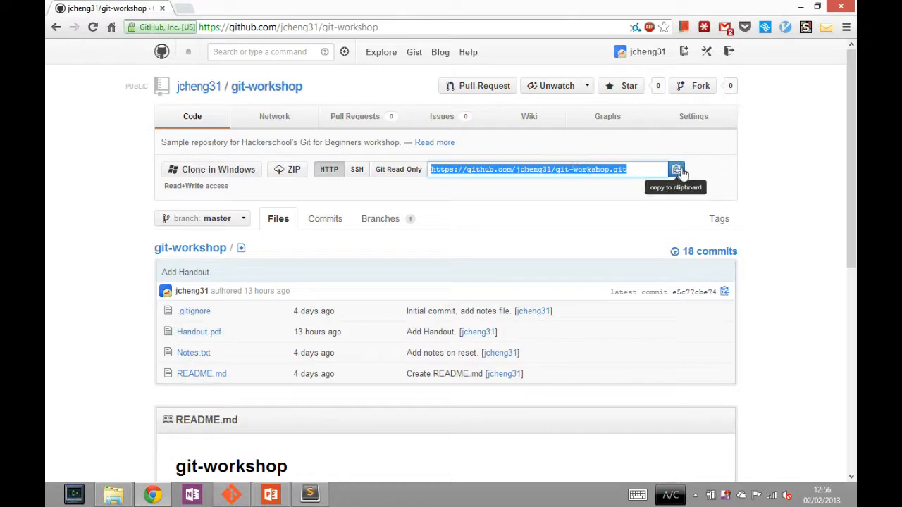
pyautogui.moveTo(677, 172)
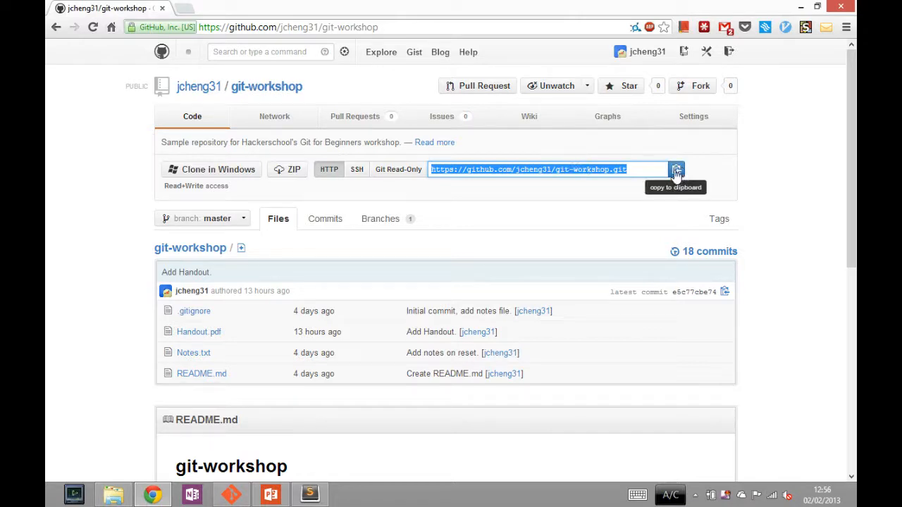
# Step: Copy the git-workshop repository's HTTPS clone address to the clipboard
pyautogui.click(676, 169)
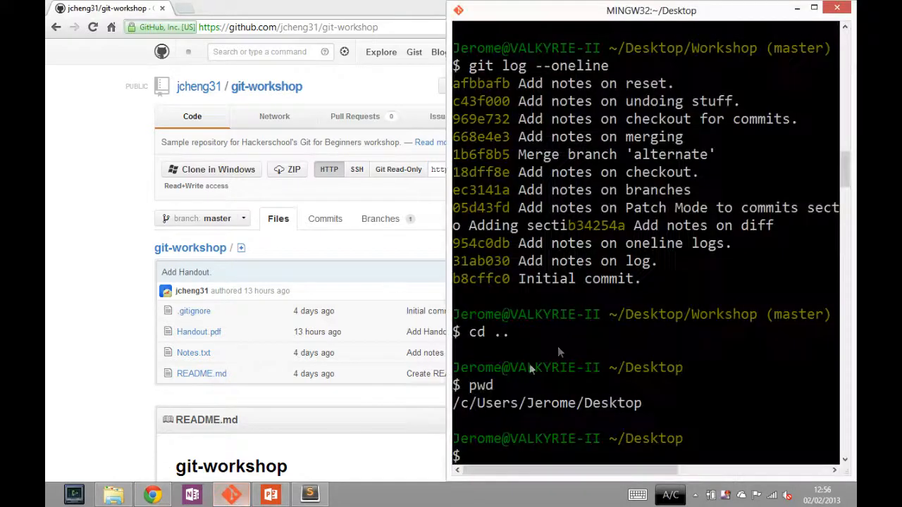
pyautogui.moveTo(564, 349)
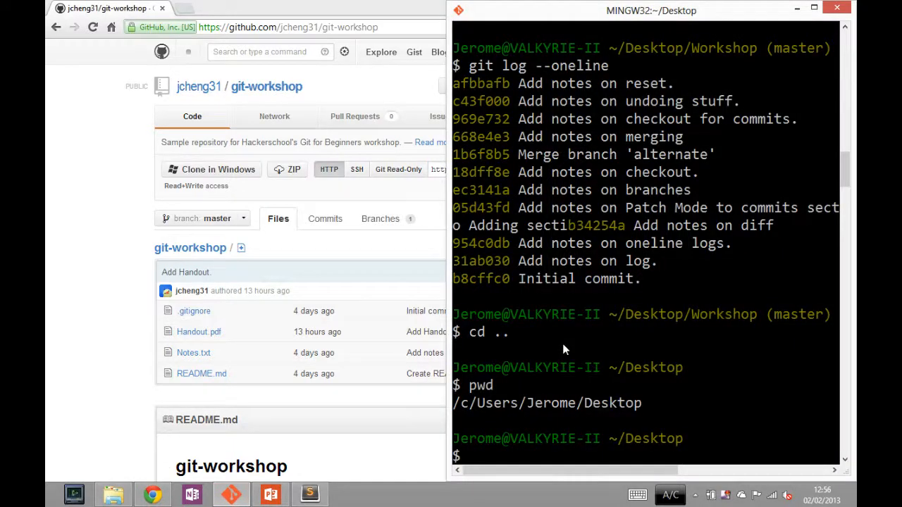
pyautogui.write('git clo')
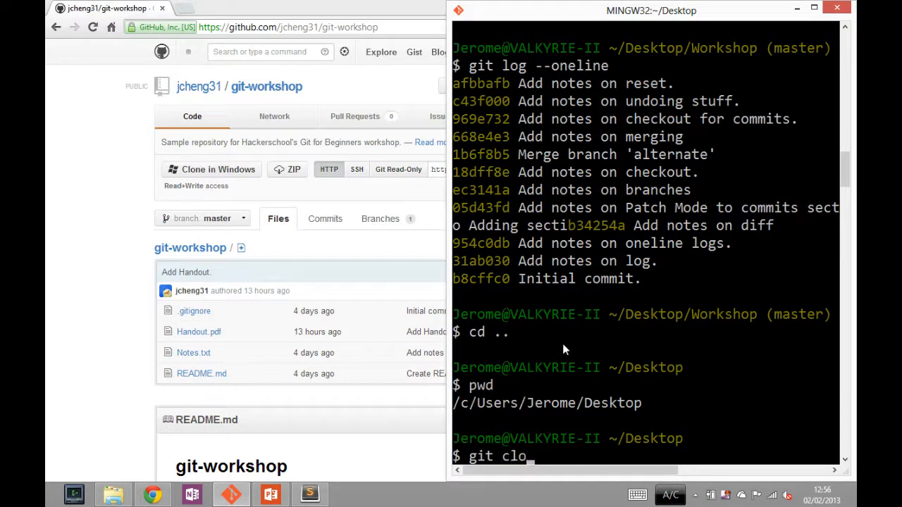
pyautogui.write('ne')
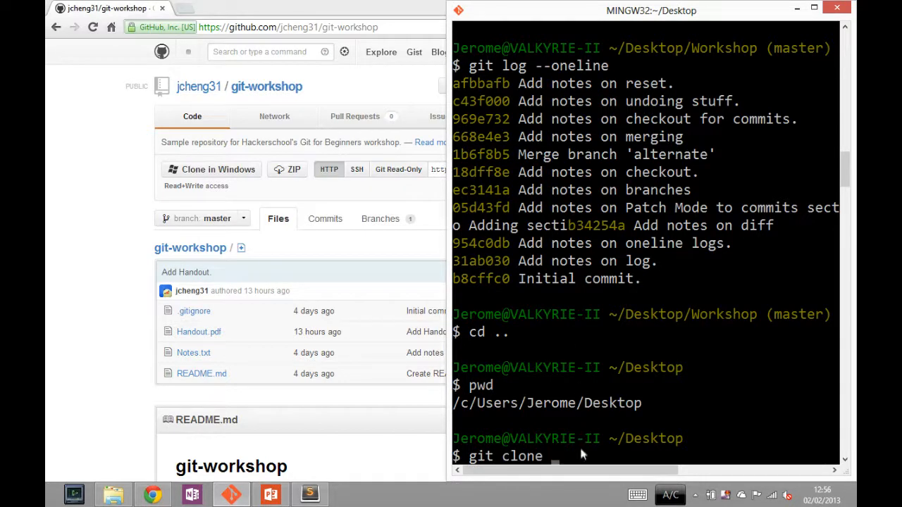
pyautogui.rightClick(651, 10)
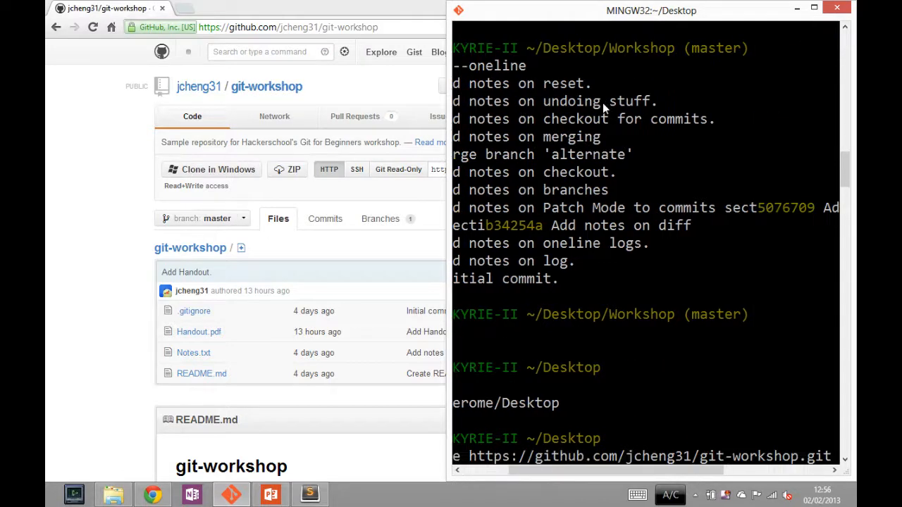
pyautogui.moveTo(631, 172)
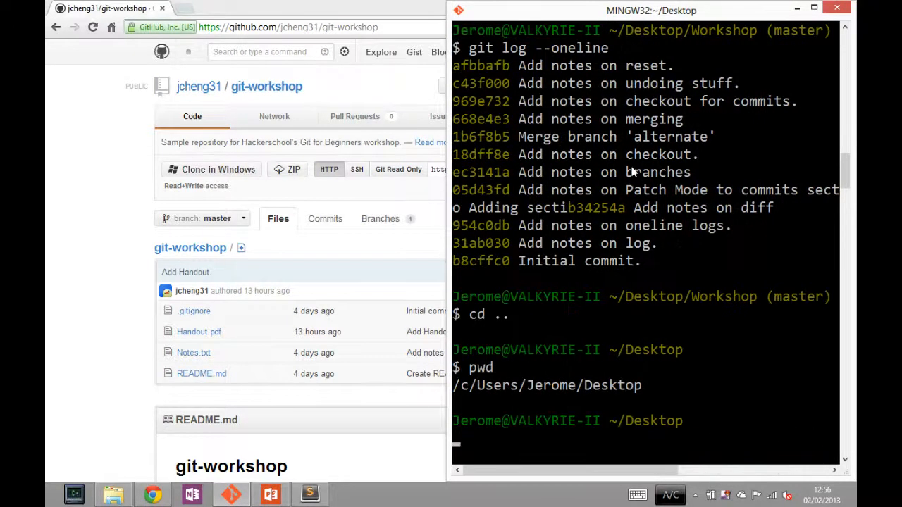
pyautogui.write('git clon')
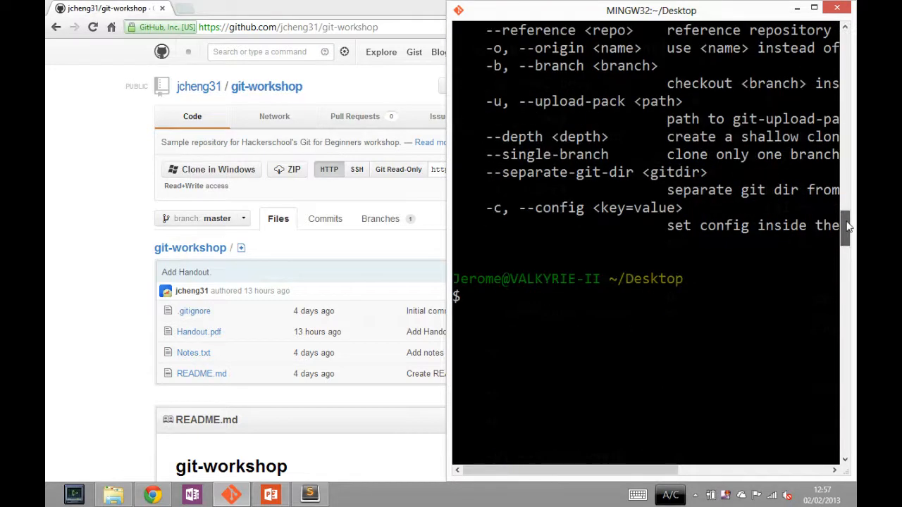
pyautogui.write('git')
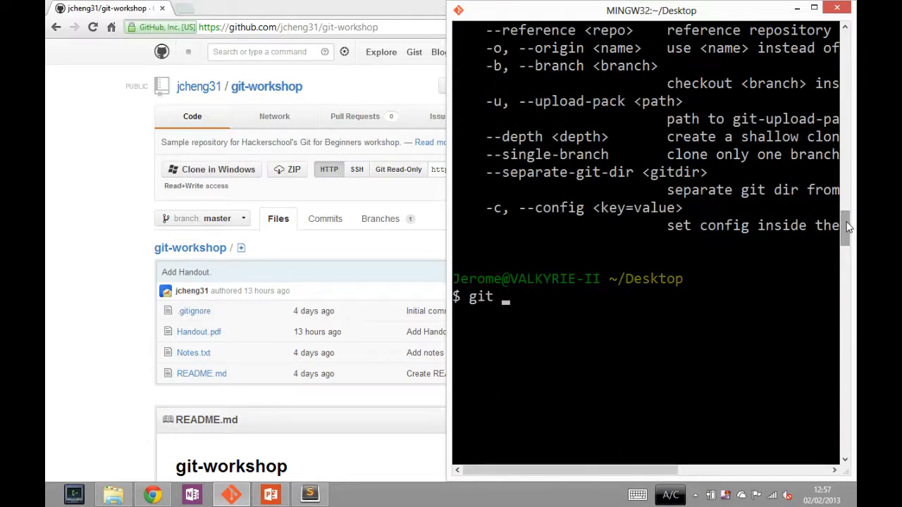
pyautogui.write('clone')
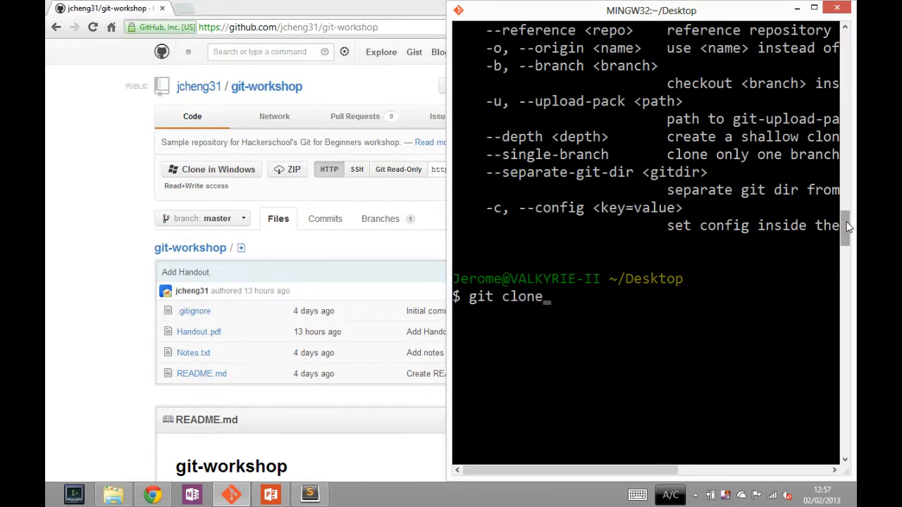
pyautogui.write('https://github.com/jcheng31/git-workshop.git')
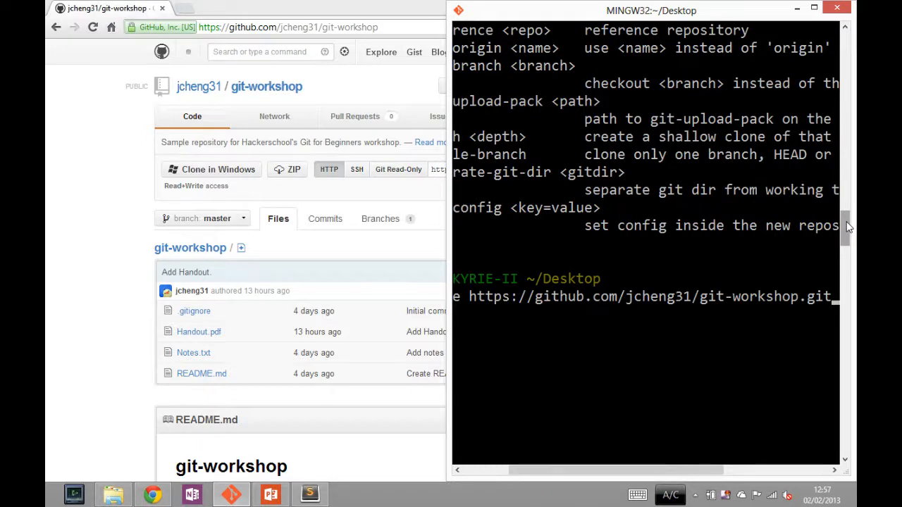
pyautogui.press('Return')
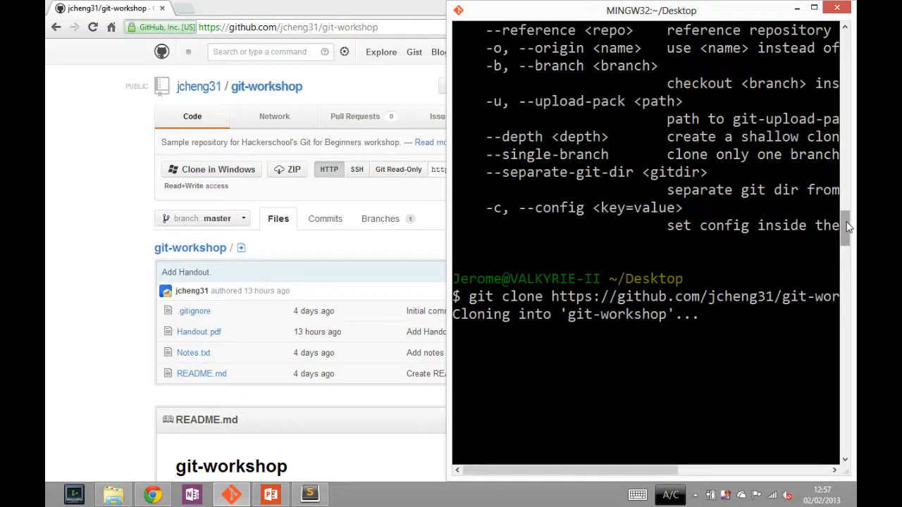
pyautogui.moveTo(500, 309)
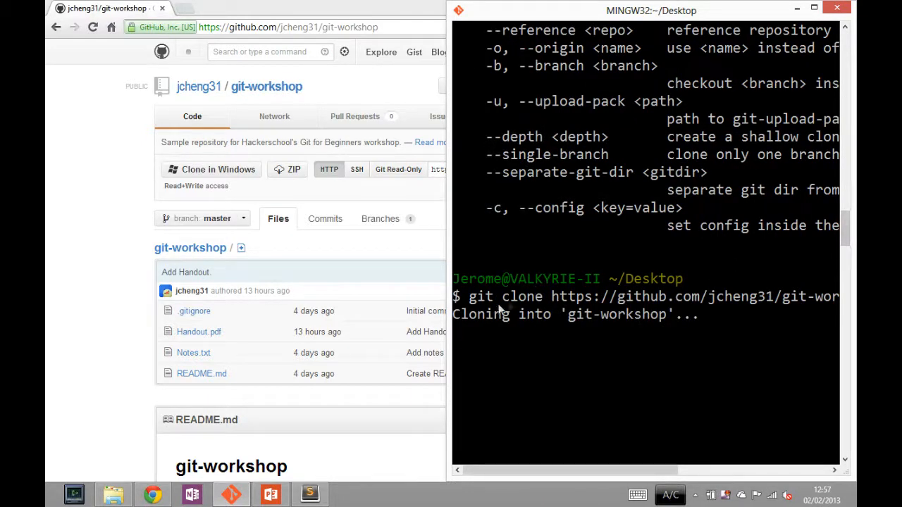
pyautogui.moveTo(609, 327)
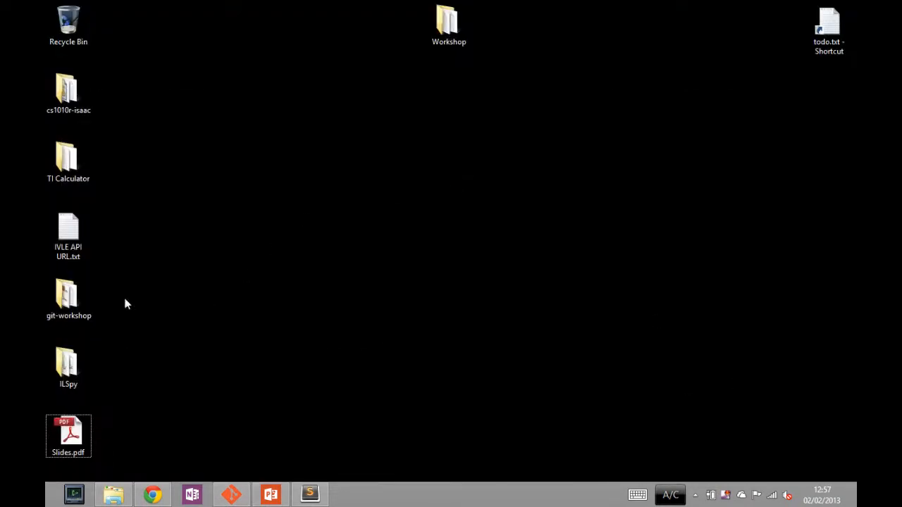
# Step: Move the cloned git-workshop desktop folder and view its files in Explorer
pyautogui.moveTo(68, 295); pyautogui.dragTo(307, 93)
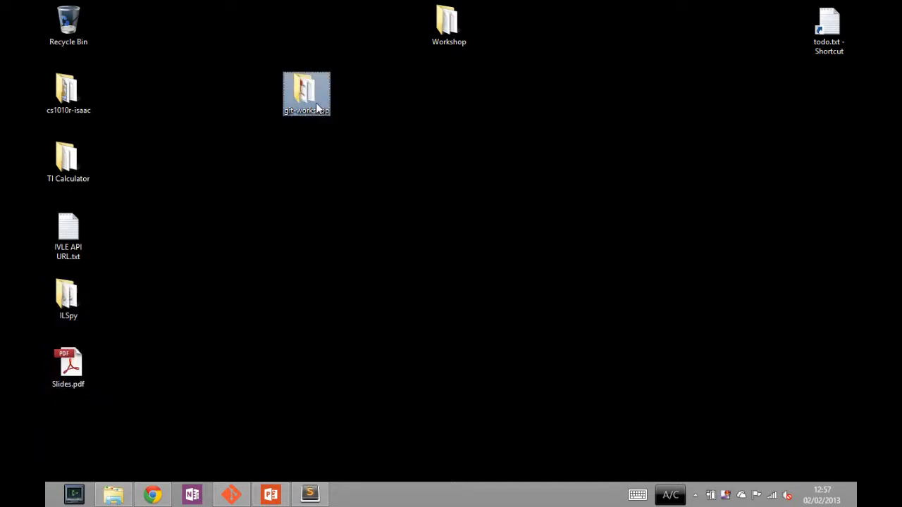
pyautogui.doubleClick(307, 93)
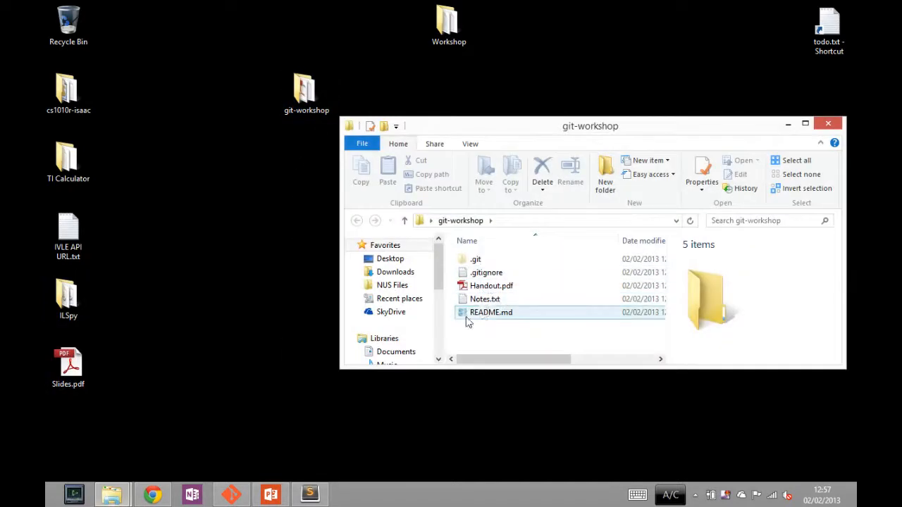
pyautogui.click(152, 493)
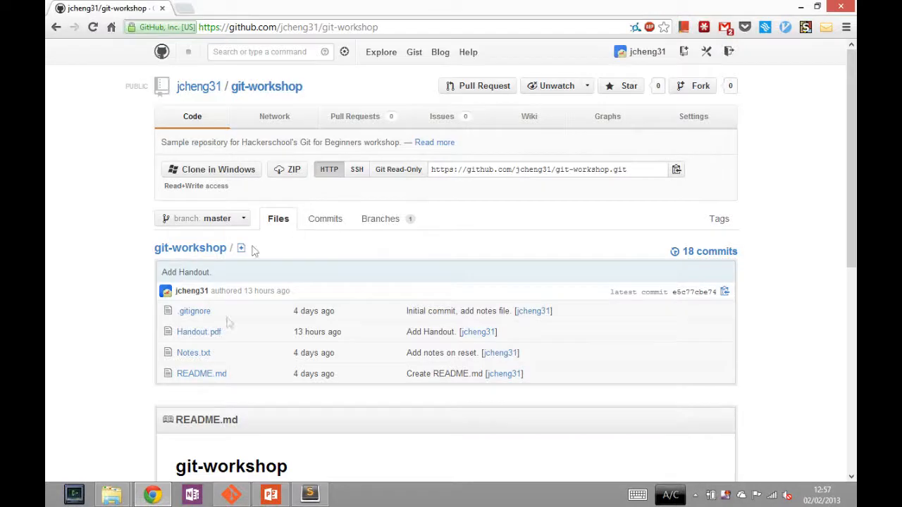
pyautogui.moveTo(265, 317)
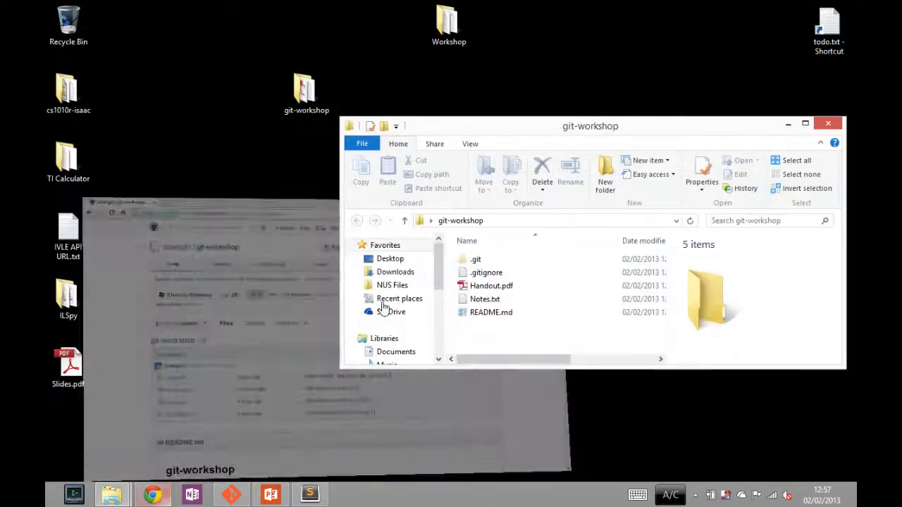
# Step: Read Notes.txt in Notepad, close it, then view Handout.pdf
pyautogui.doubleClick(485, 299)
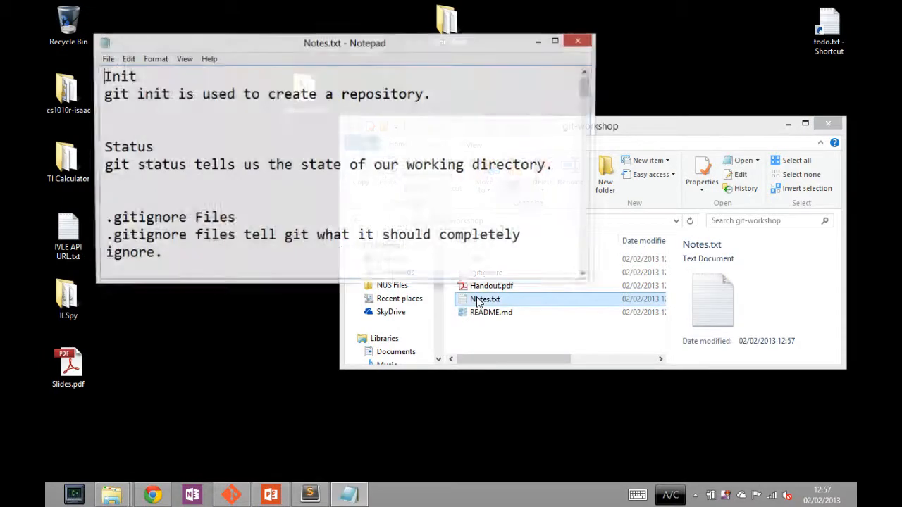
pyautogui.click(490, 285)
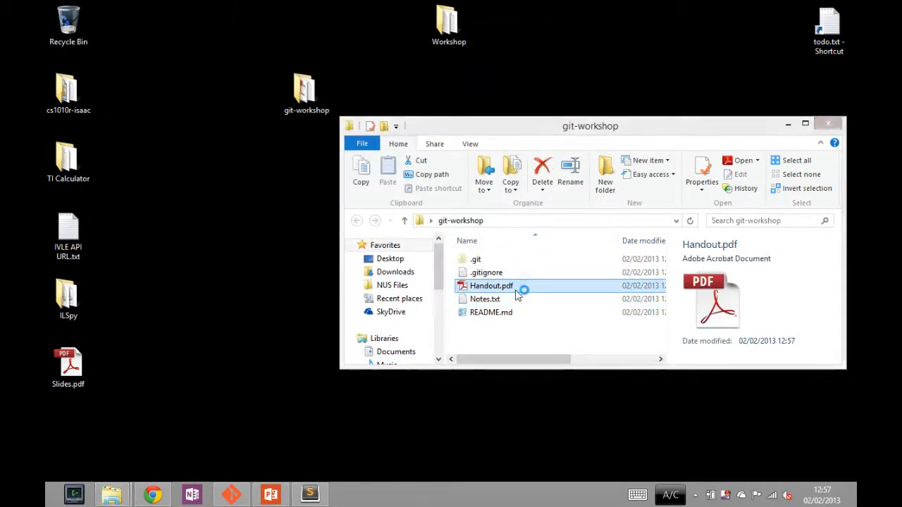
pyautogui.doubleClick(490, 284)
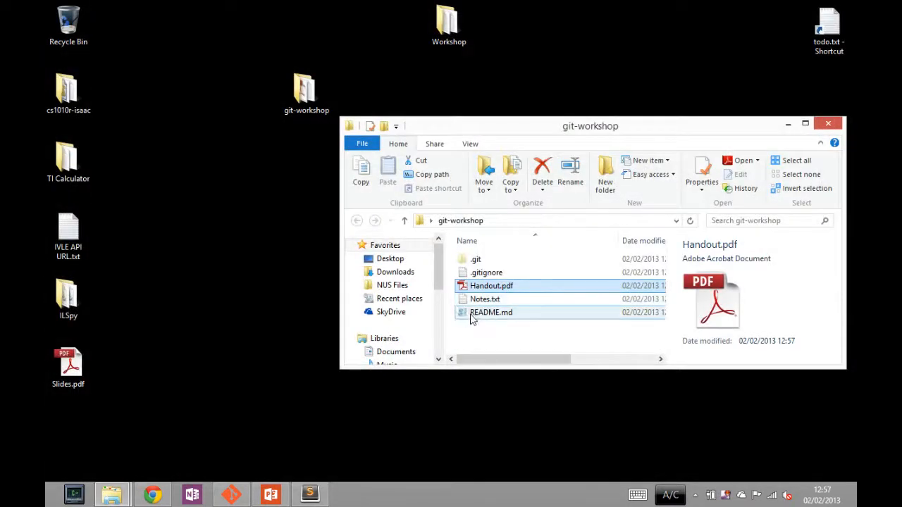
pyautogui.click(491, 313)
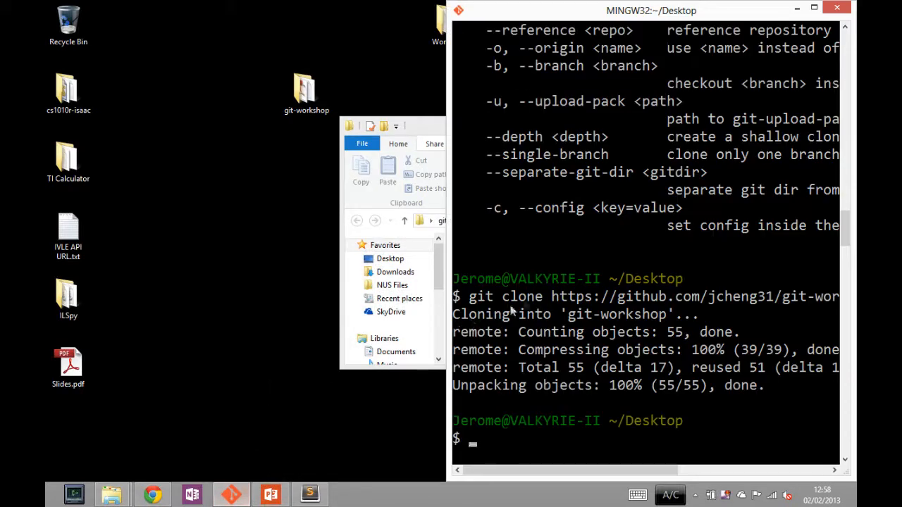
# Step: Enter the cloned git-workshop folder with a Tab-completed cd
pyautogui.write('cd g')
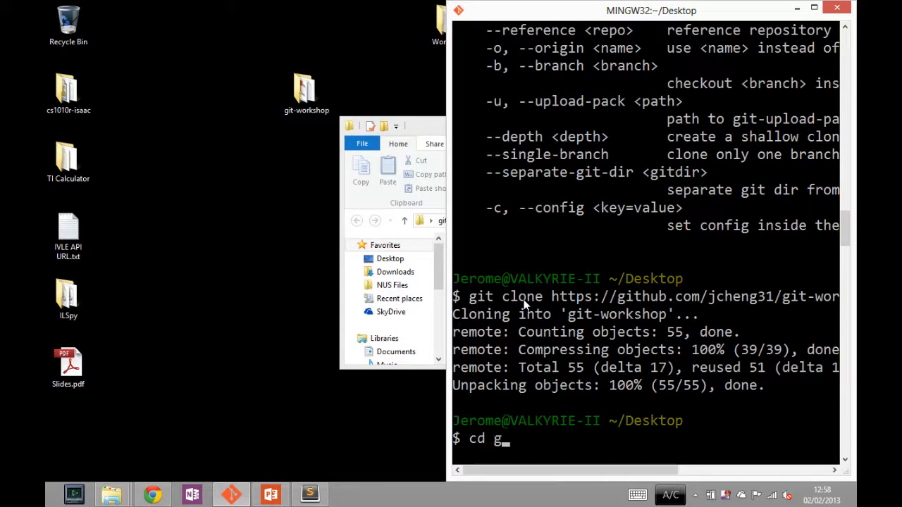
pyautogui.write('it-wo')
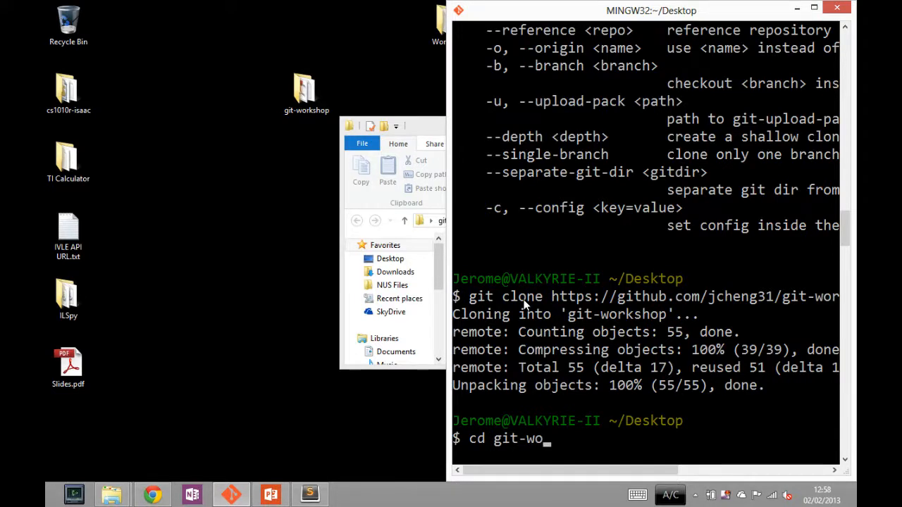
pyautogui.press('Return')
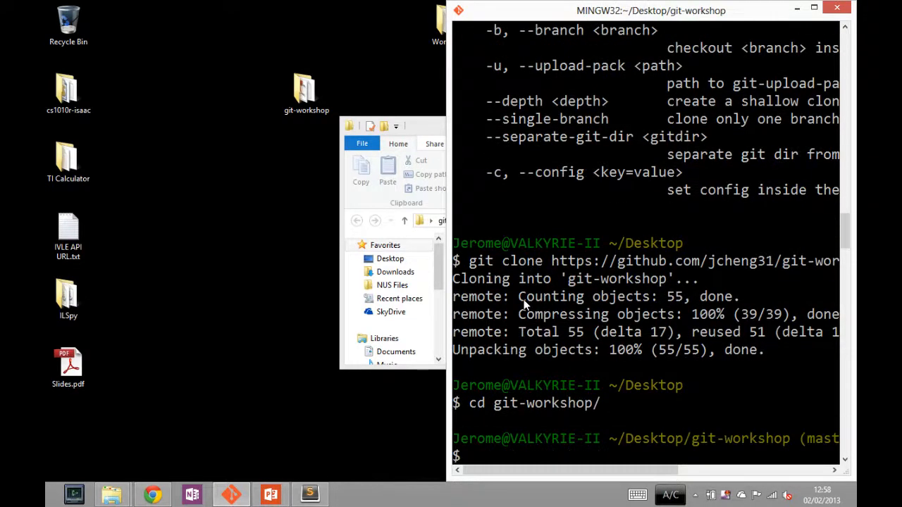
pyautogui.moveTo(796, 437)
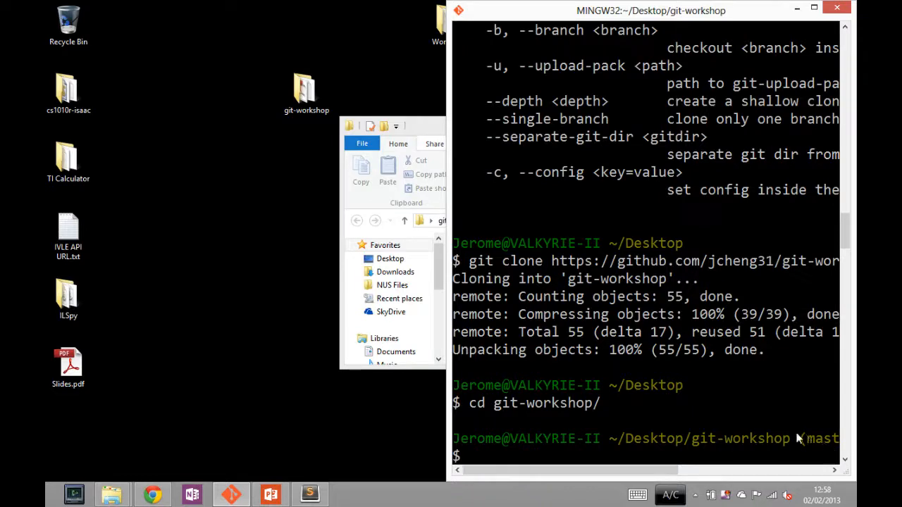
# Step: Show git log: Add Handout, Create README.md, Add notes on reset
pyautogui.write('git lo')
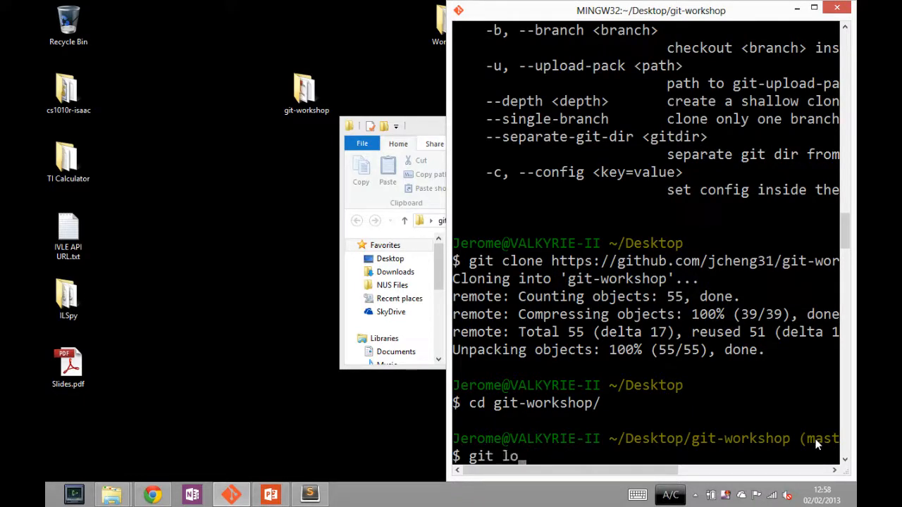
pyautogui.press('Return')
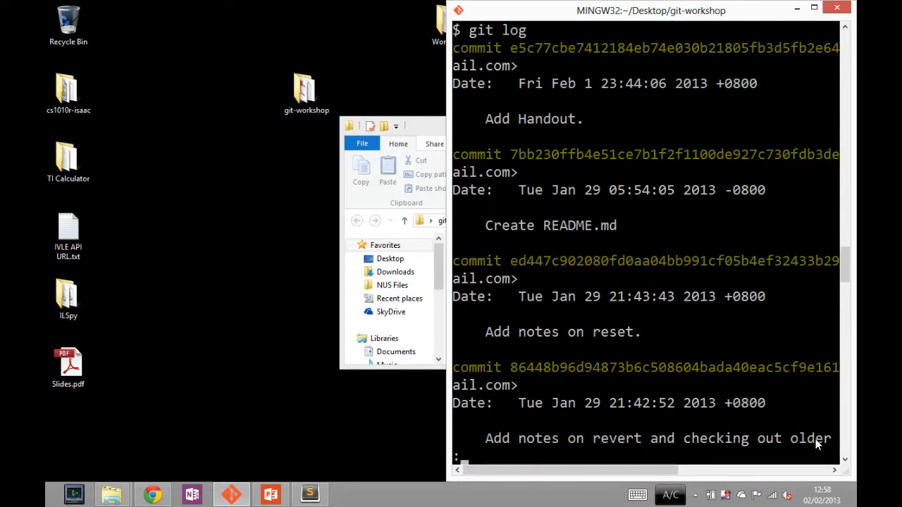
pyautogui.scroll(3)
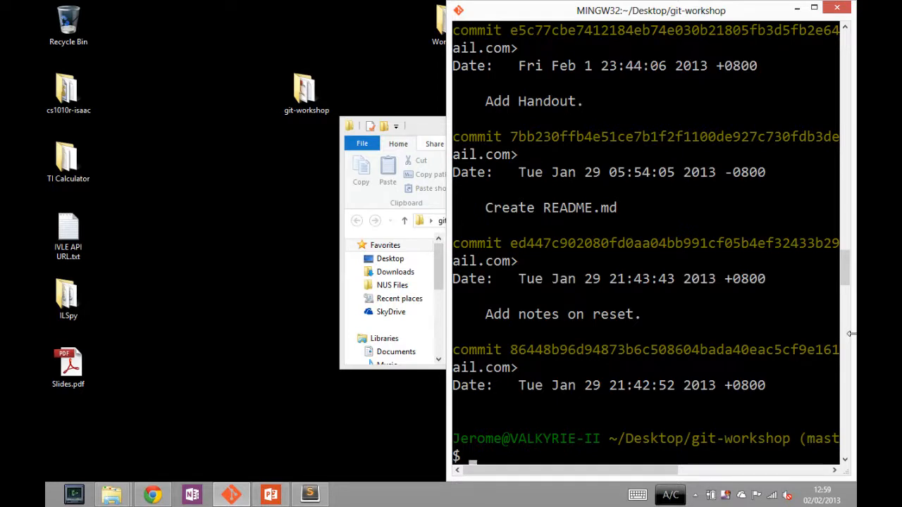
pyautogui.moveTo(837, 344)
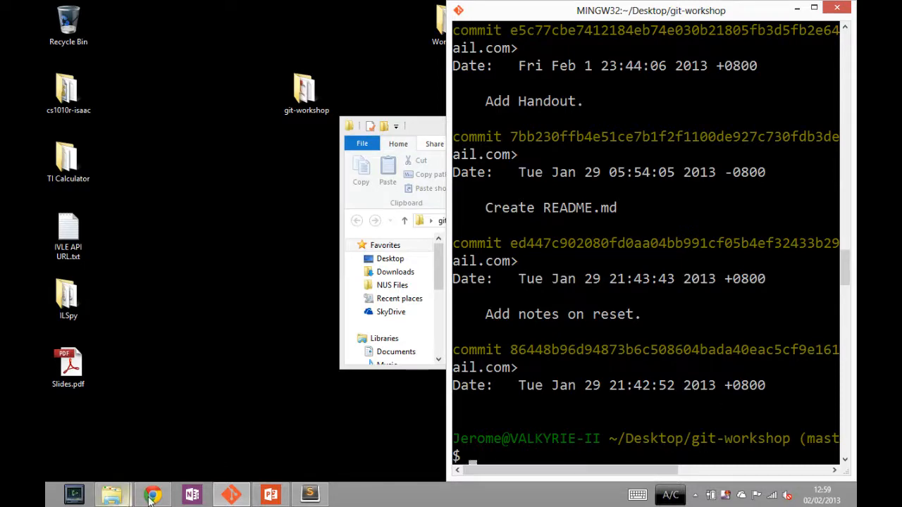
# Step: Return to Chrome, go to the GitHub home feed, then the Explore page
pyautogui.click(152, 493)
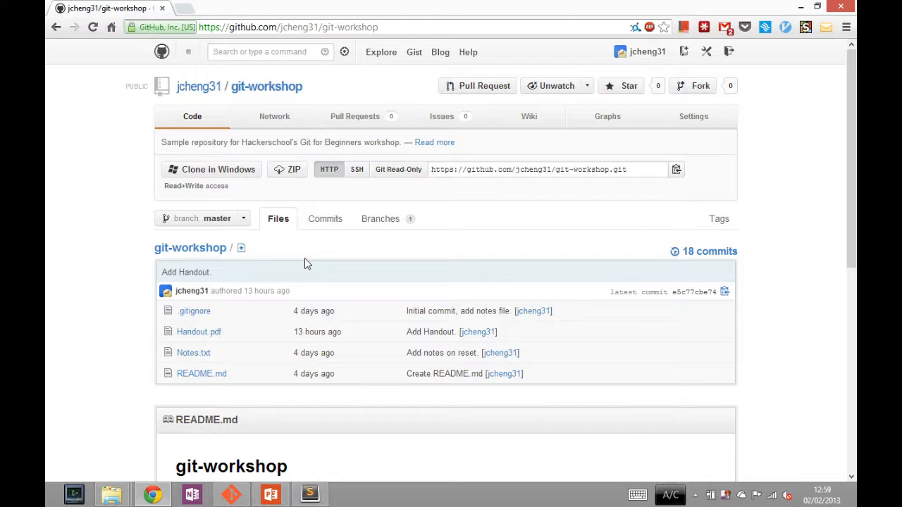
pyautogui.moveTo(305, 253)
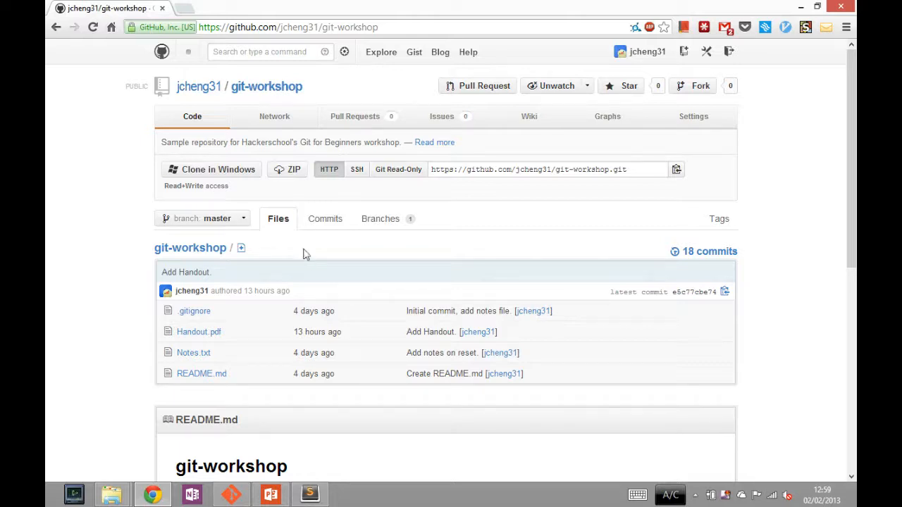
pyautogui.moveTo(160, 76)
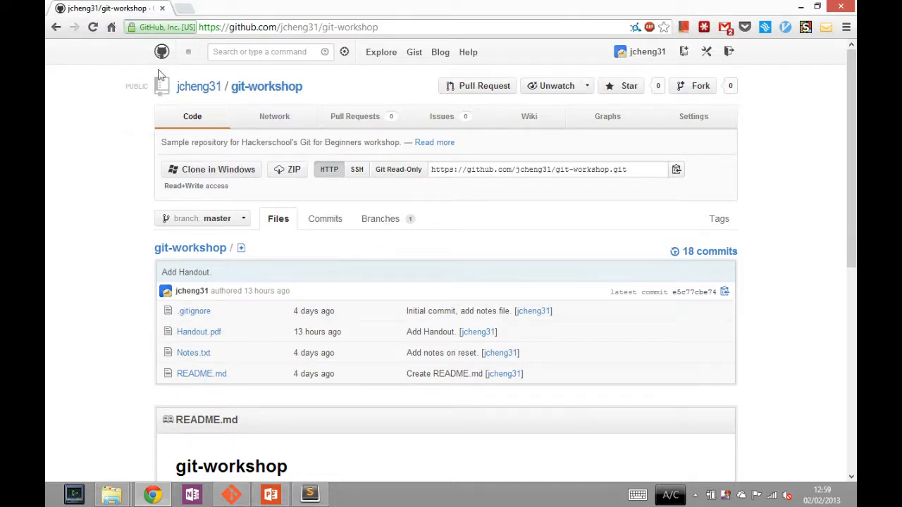
pyautogui.click(161, 51)
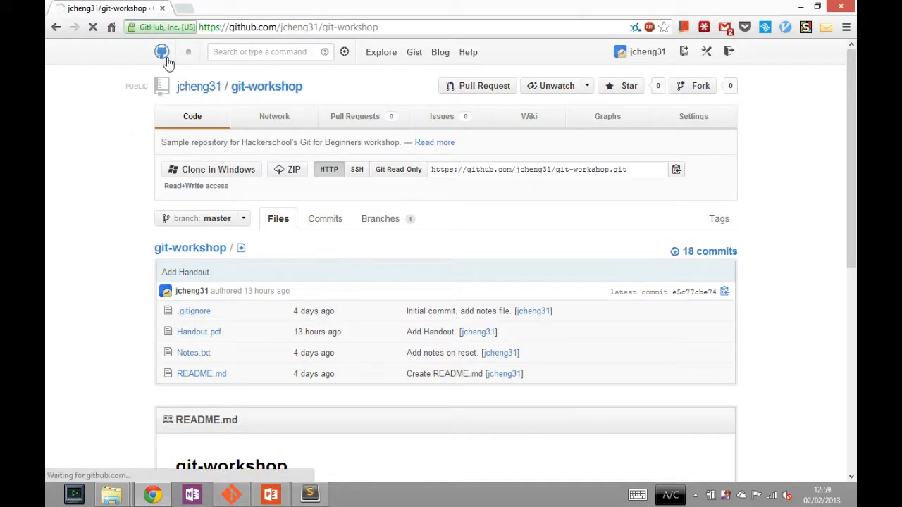
pyautogui.click(160, 51)
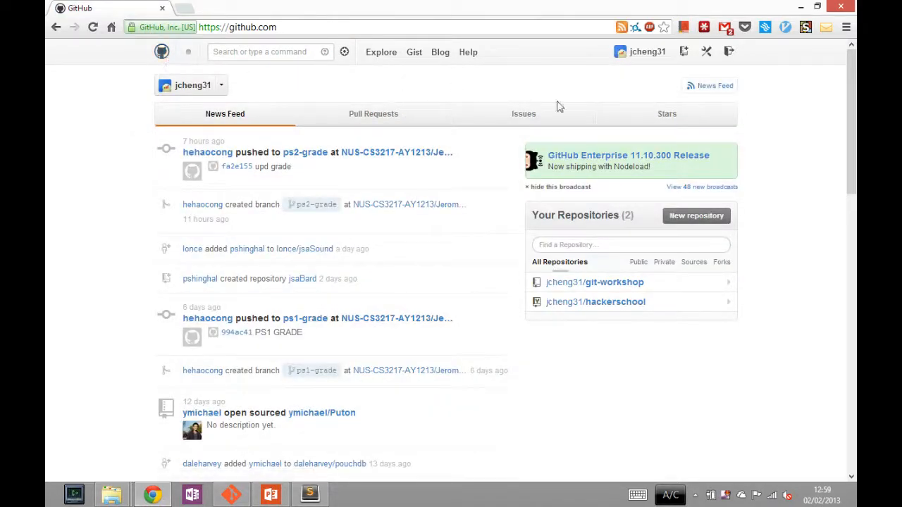
pyautogui.scroll(-3)
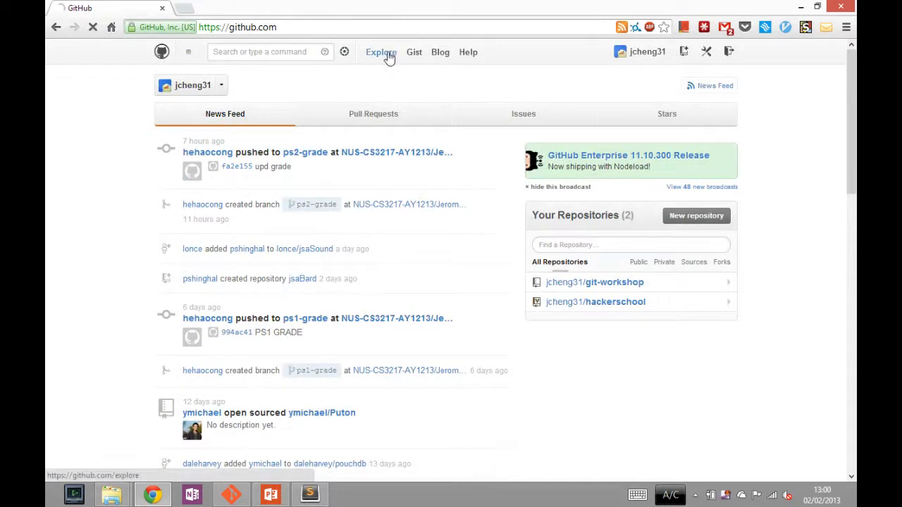
pyautogui.click(380, 51)
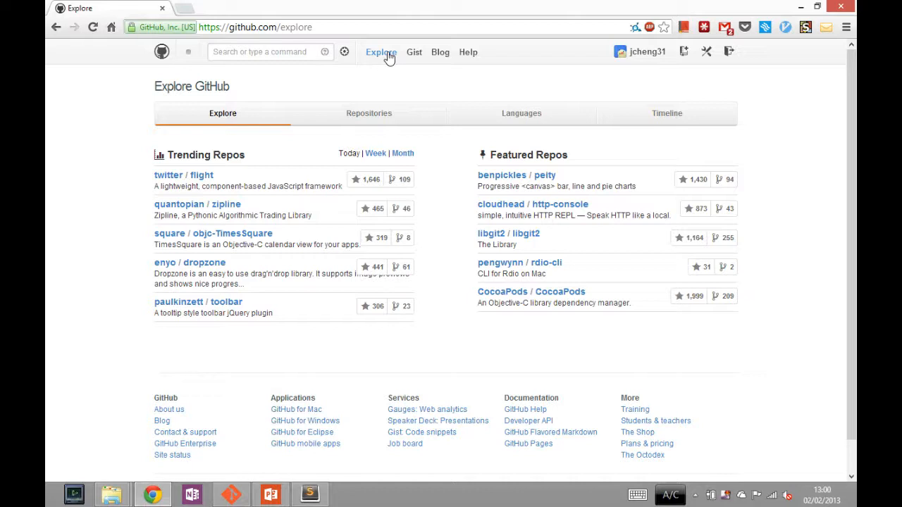
pyautogui.moveTo(364, 63)
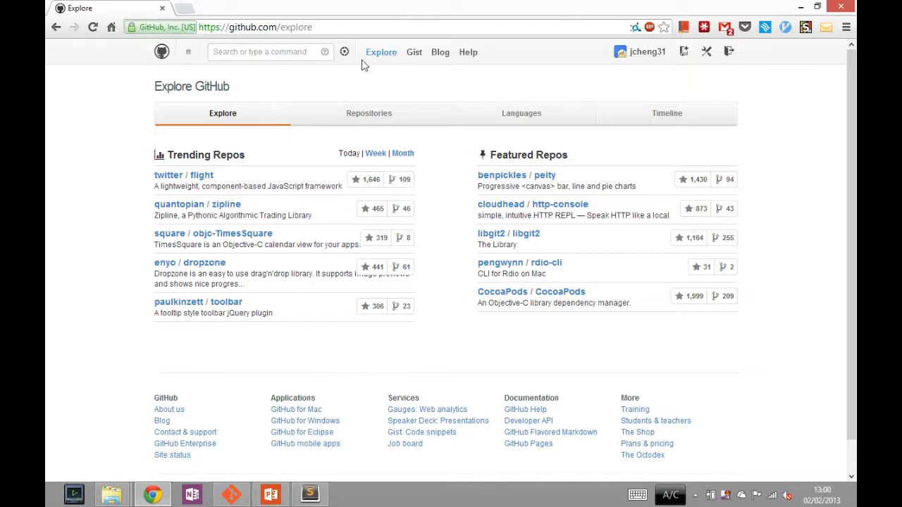
# Step: Go to the twitter organisation page and open its bootstrap repository
pyautogui.click(168, 174)
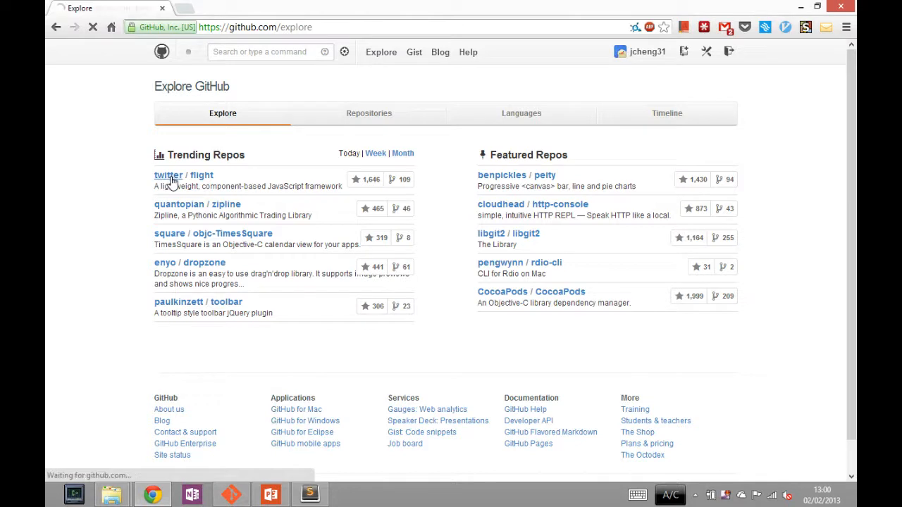
pyautogui.click(167, 175)
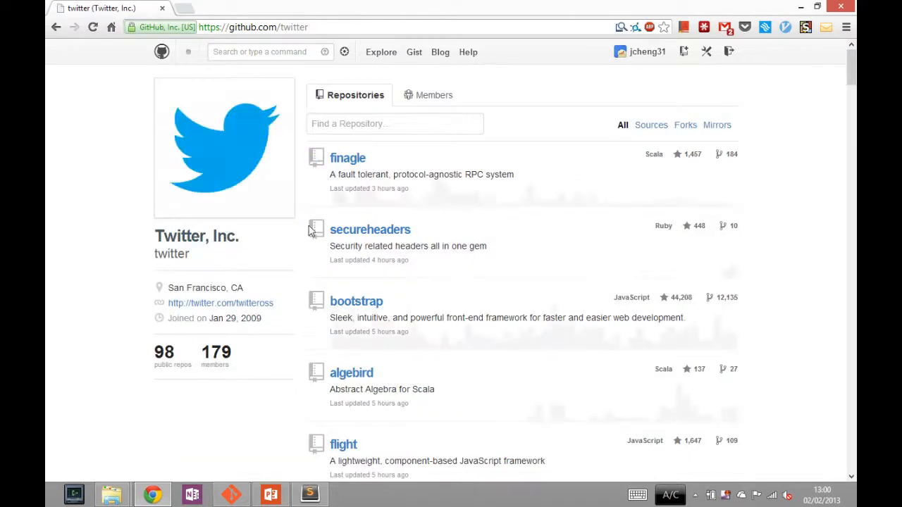
pyautogui.moveTo(355, 302)
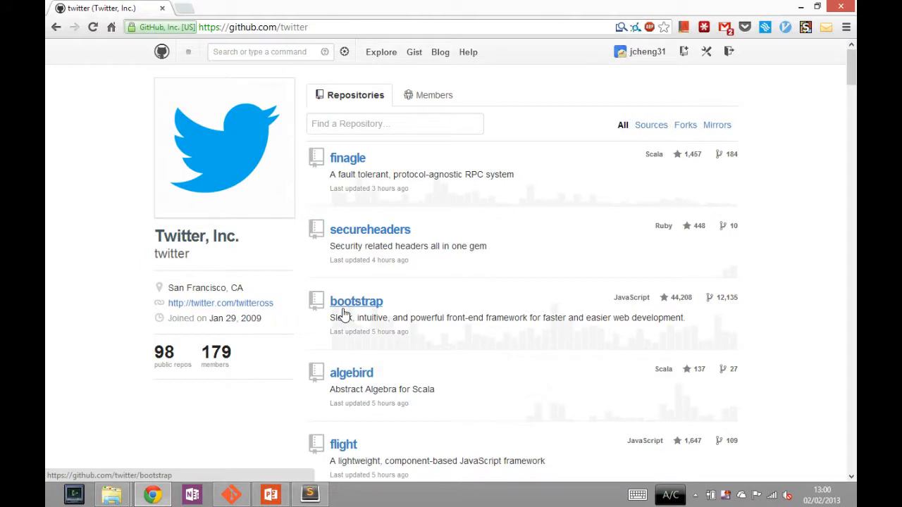
pyautogui.click(355, 301)
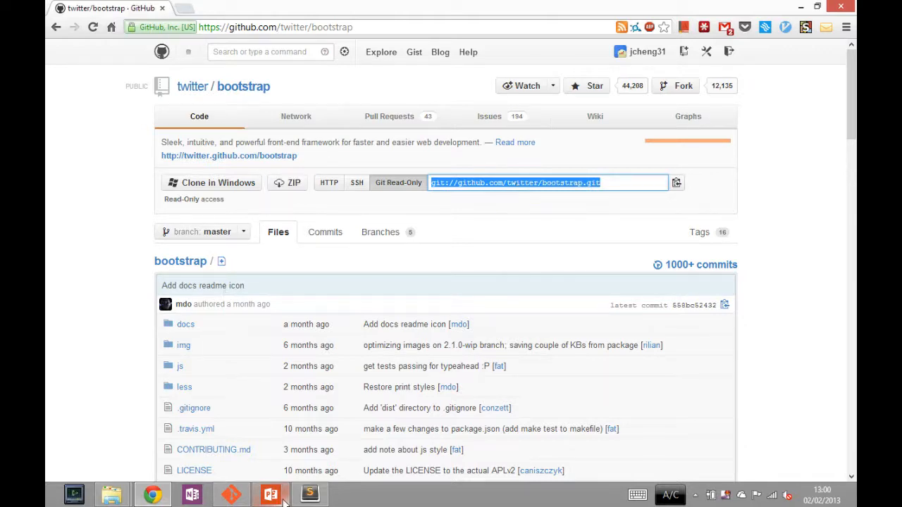
# Step: Return to PowerPoint and jump to the 'Git with Others' title slide (42 of 48)
pyautogui.click(270, 493)
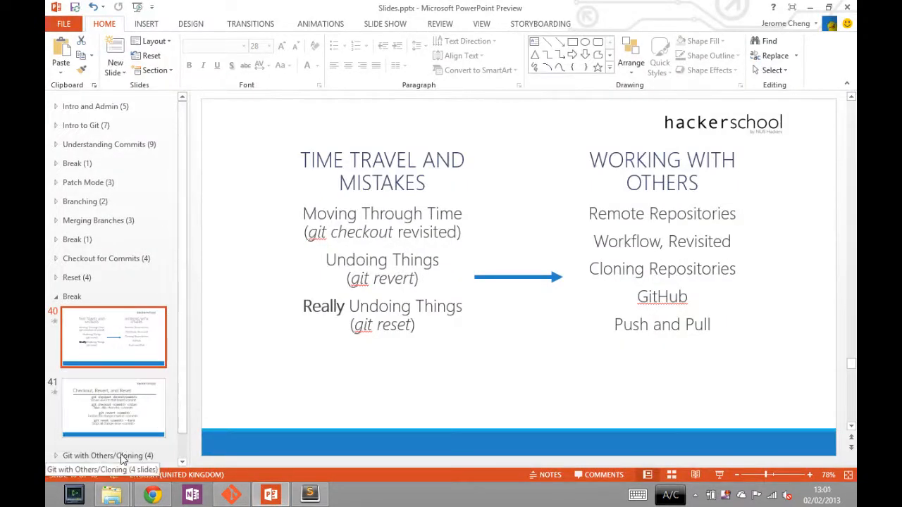
pyautogui.click(110, 455)
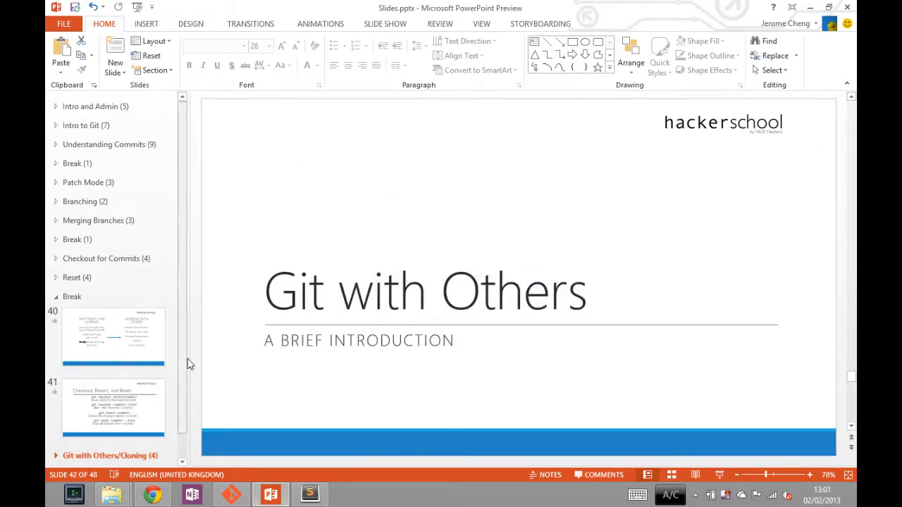
pyautogui.moveTo(130, 371)
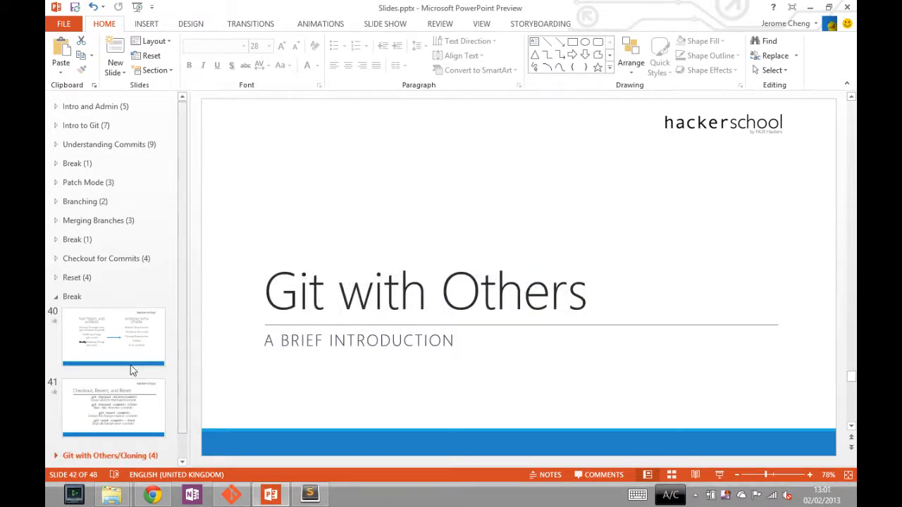